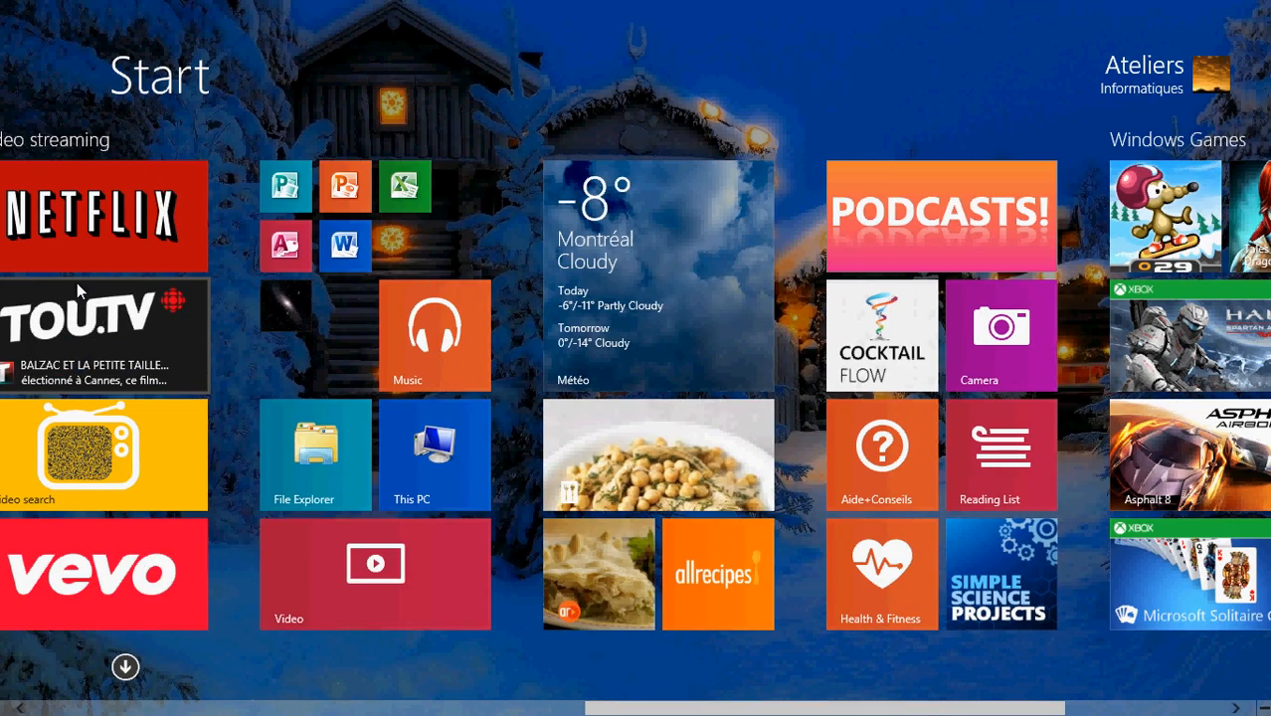
Scroll the Start screen to the leftmost tile group and open the Desktop tile
{"action": "scroll", "scroll_direction": "right", "scroll_amount": 3}
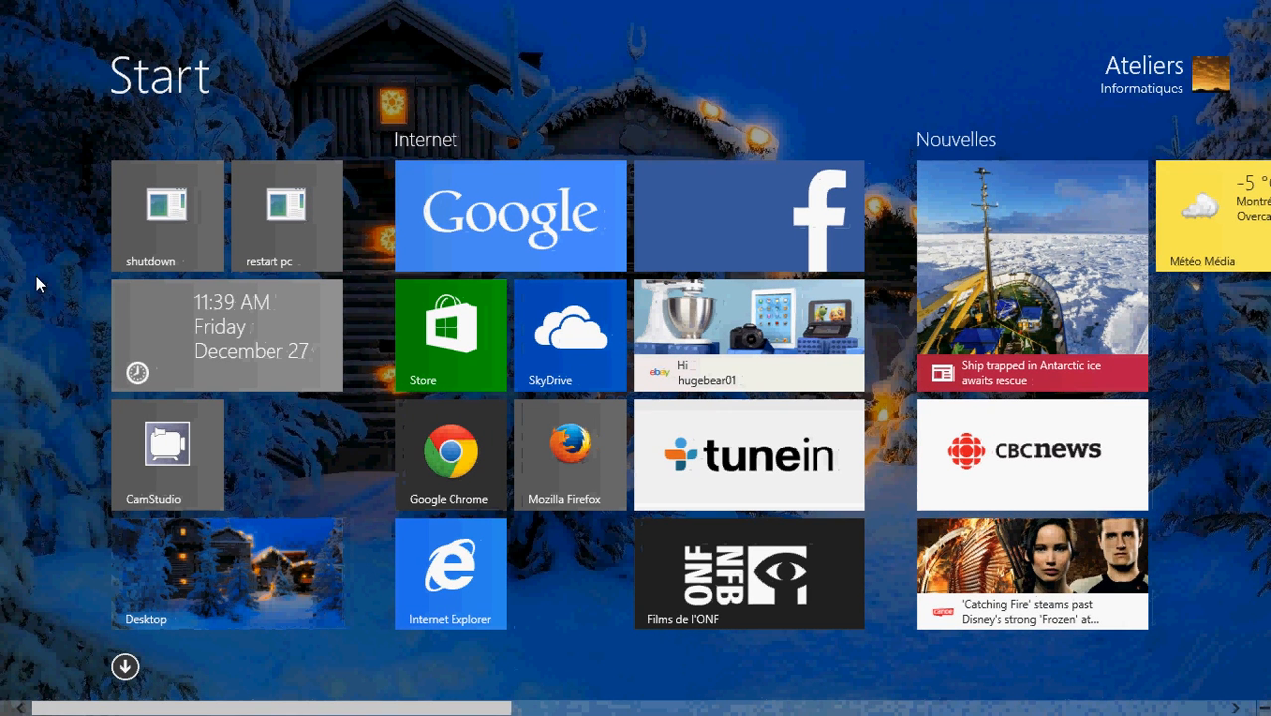
{"action": "mouse_move", "coordinate": [451, 335]}
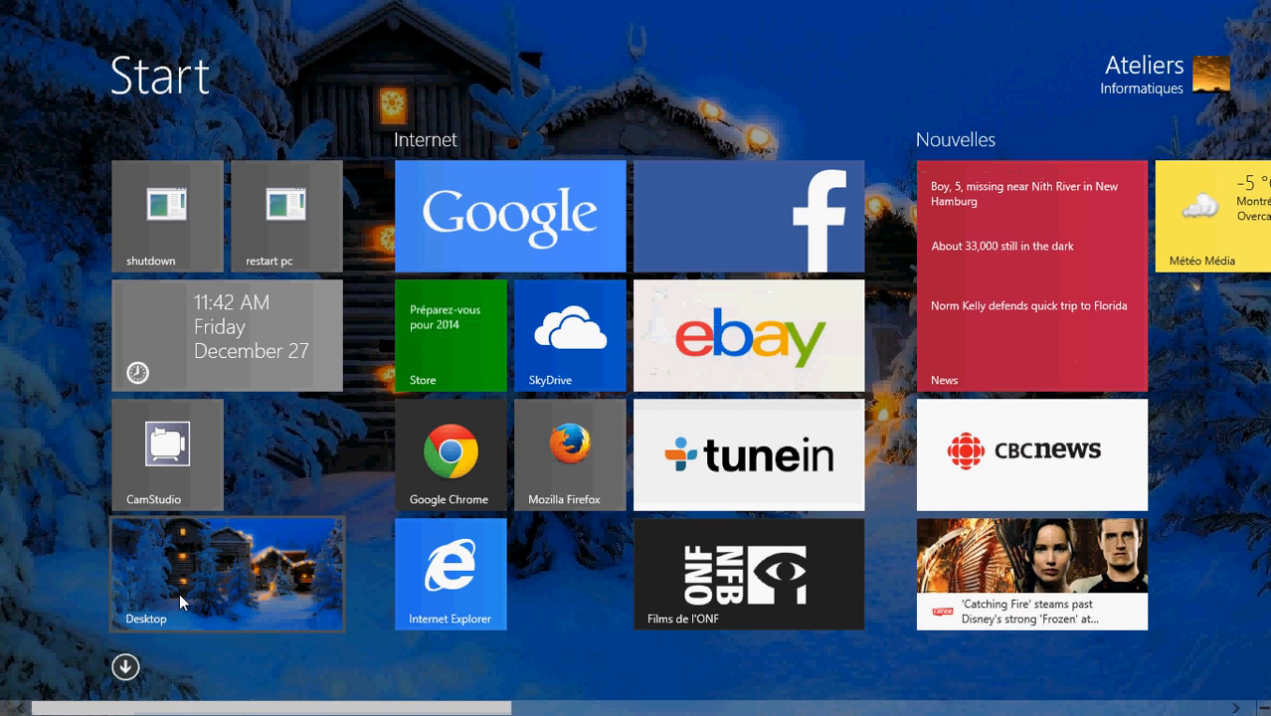
{"action": "left_click", "coordinate": [420, 695]}
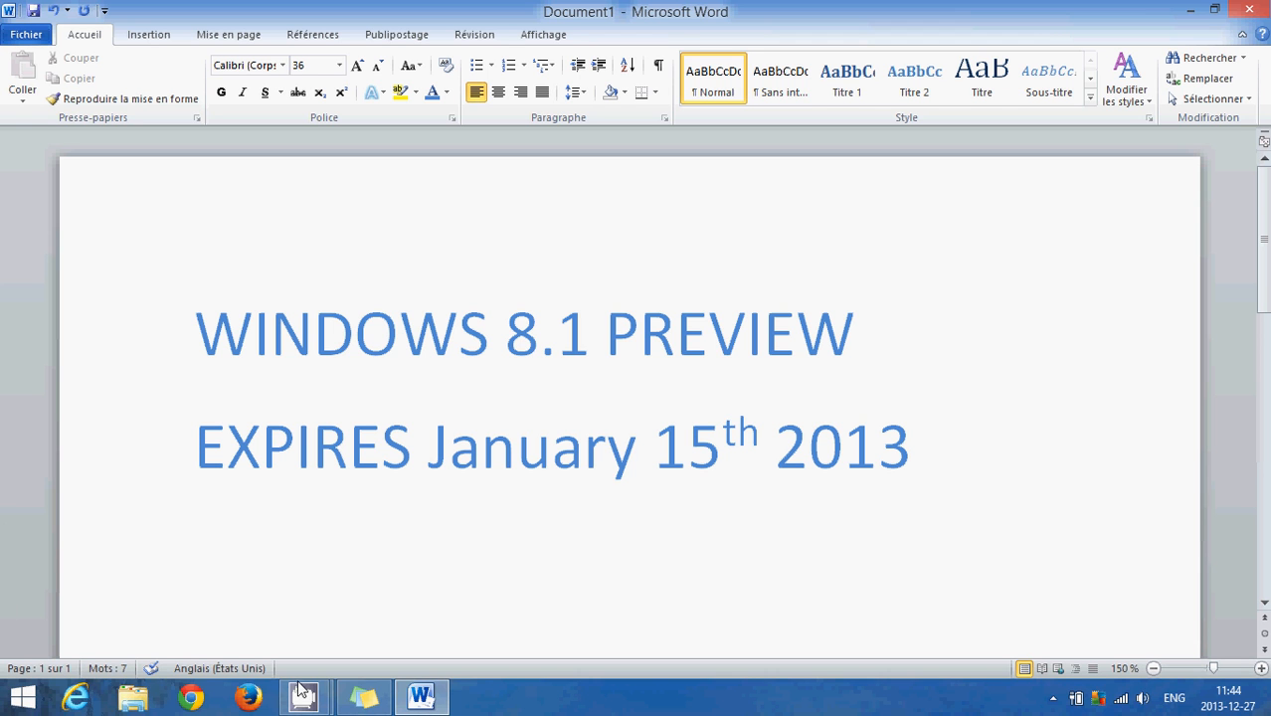
{"action": "mouse_move", "coordinate": [305, 696]}
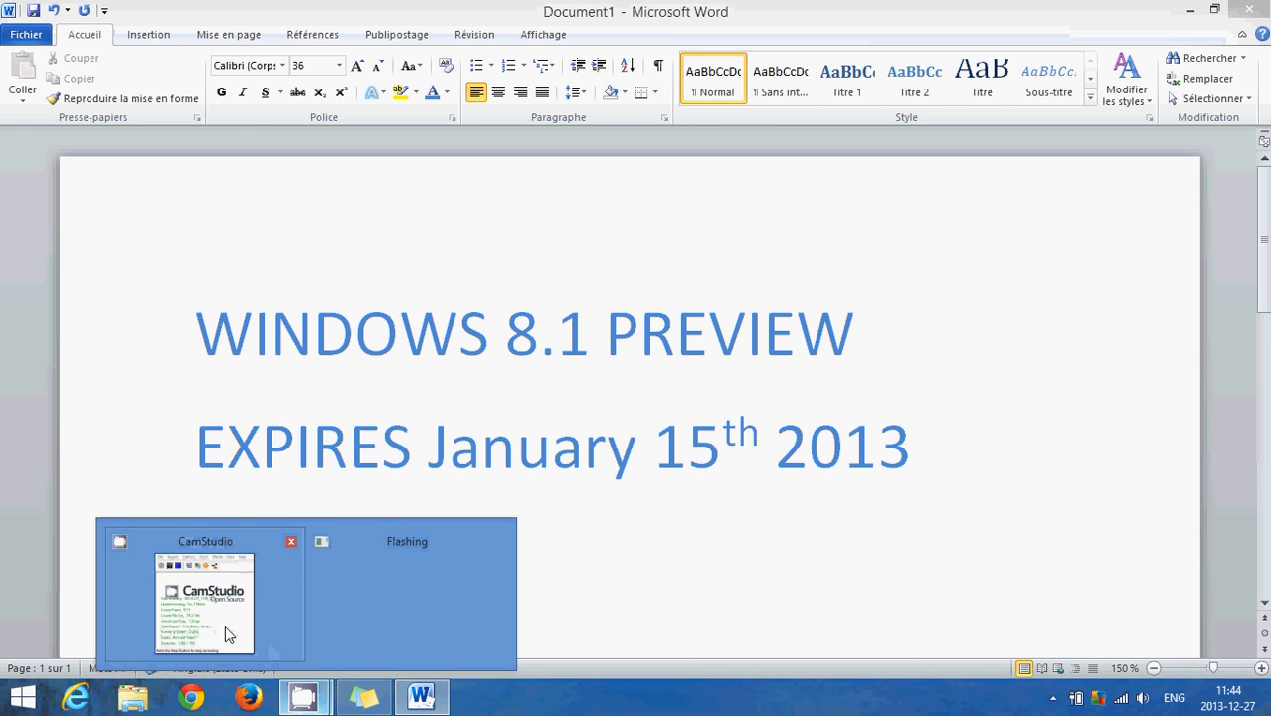
Restore the CamStudio recorder window over the Word document from its taskbar thumbnail
{"action": "left_click", "coordinate": [204, 602]}
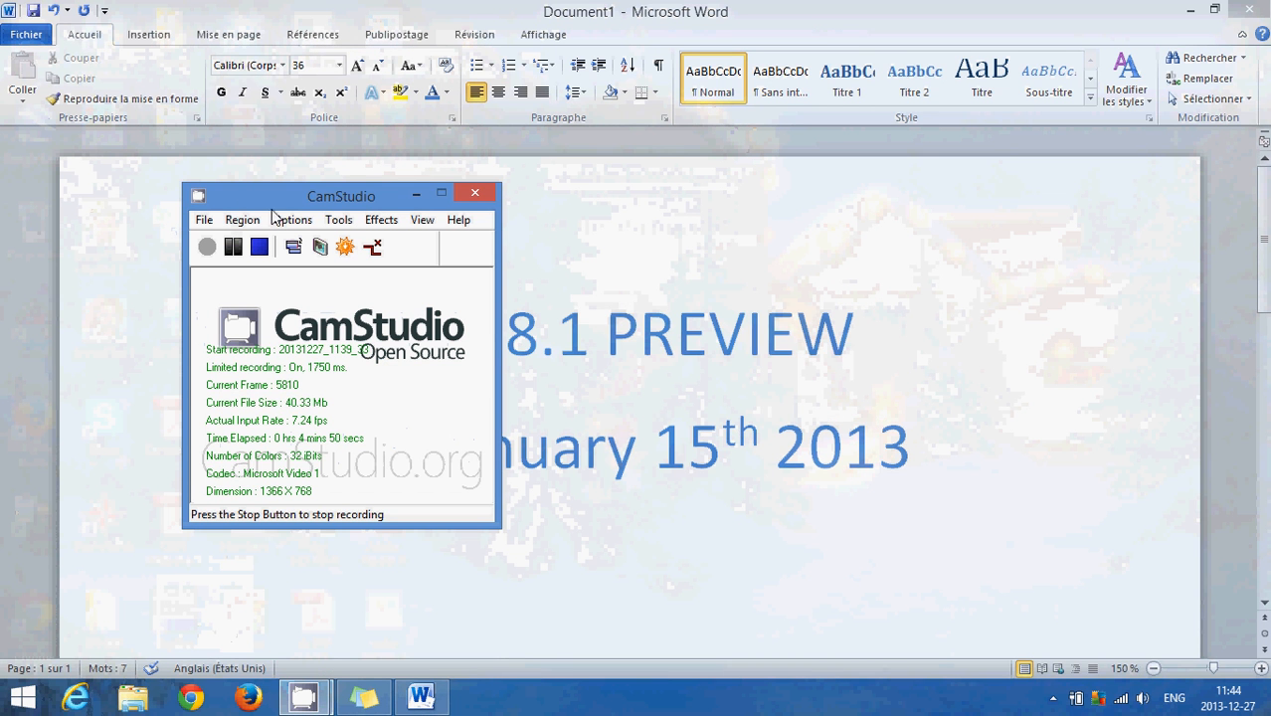